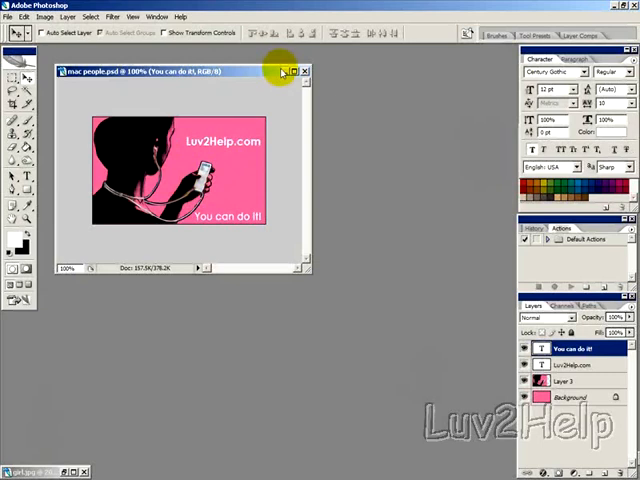
- Close the finished ad example so girl.jpg with the traced outline shows
{"action": "left_click", "coordinate": [304, 72]}
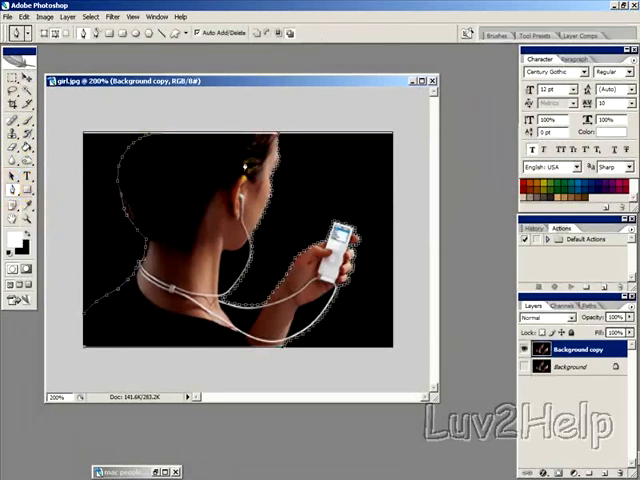
{"action": "mouse_move", "coordinate": [80, 320]}
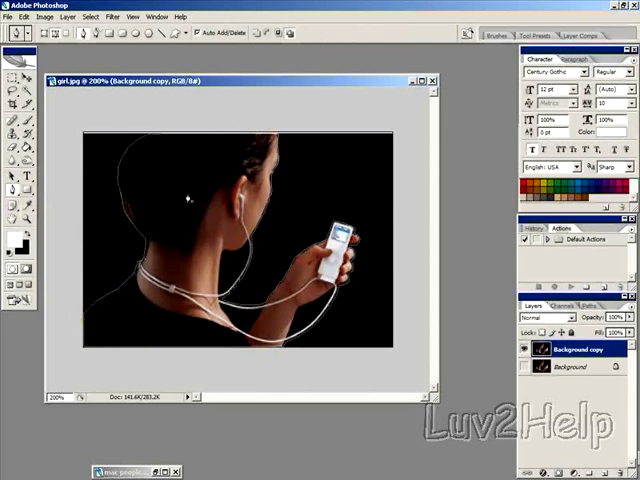
- Make a selection from the traced path with 0 feather, copy it and start a new file
{"action": "right_click", "coordinate": [188, 198]}
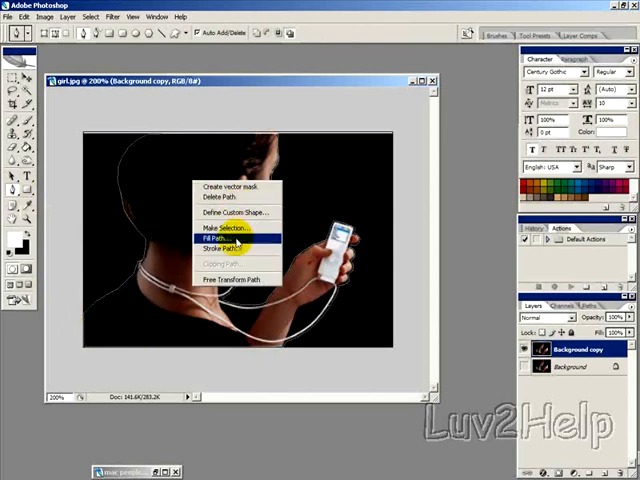
{"action": "left_click", "coordinate": [224, 228]}
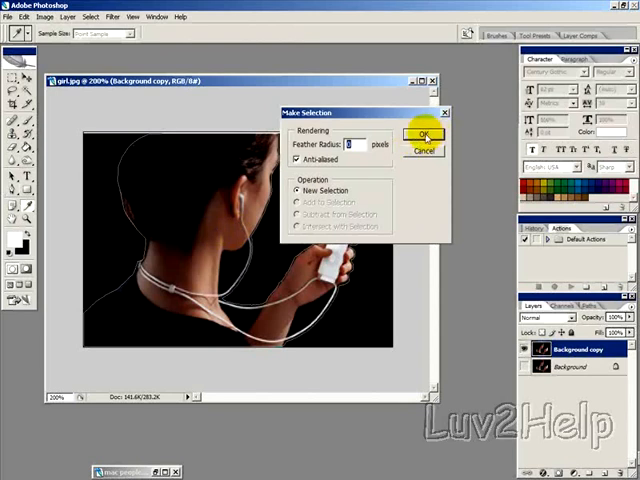
{"action": "left_click", "coordinate": [424, 134]}
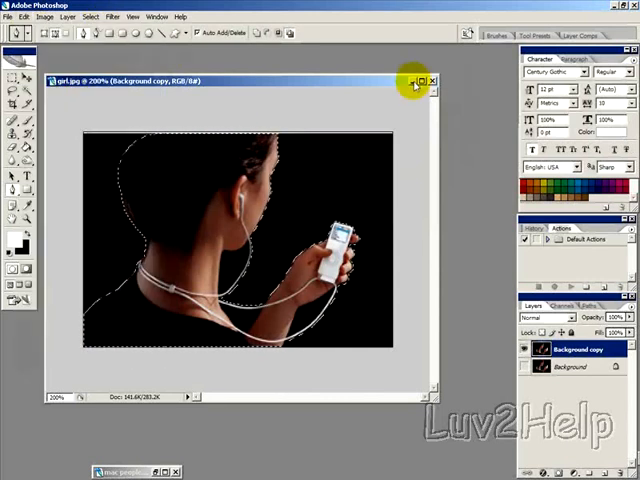
{"action": "left_click", "coordinate": [8, 16]}
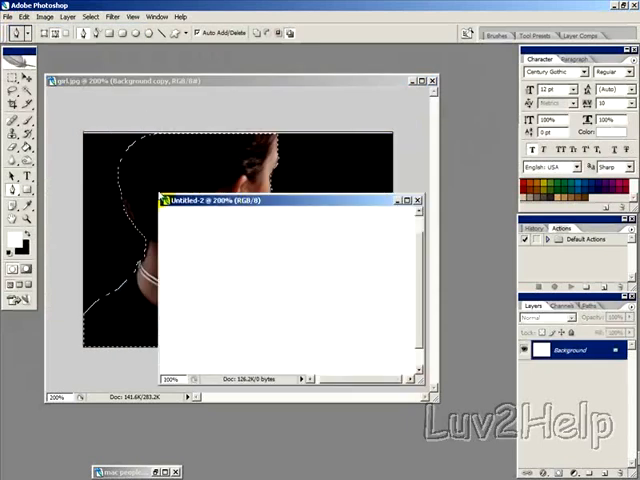
- Paste the woman into Untitled-2 as her own layer and head to the foreground colour
{"action": "right_click", "coordinate": [244, 258]}
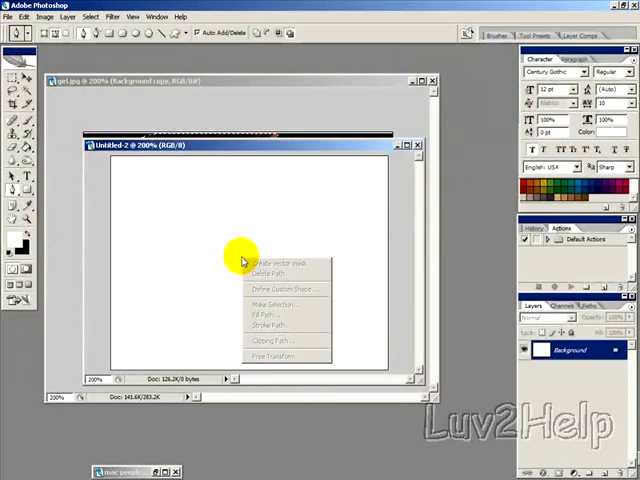
{"action": "left_click", "coordinate": [24, 16]}
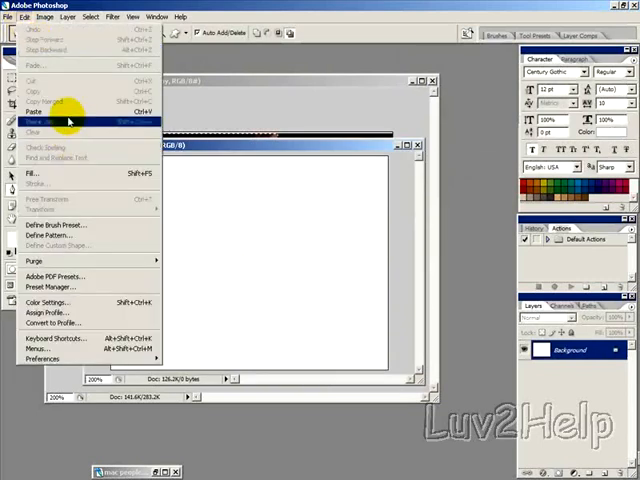
{"action": "left_click", "coordinate": [32, 112]}
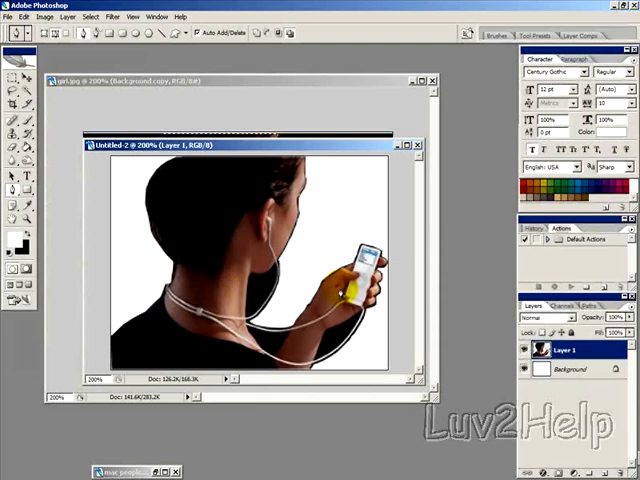
{"action": "left_click", "coordinate": [576, 352]}
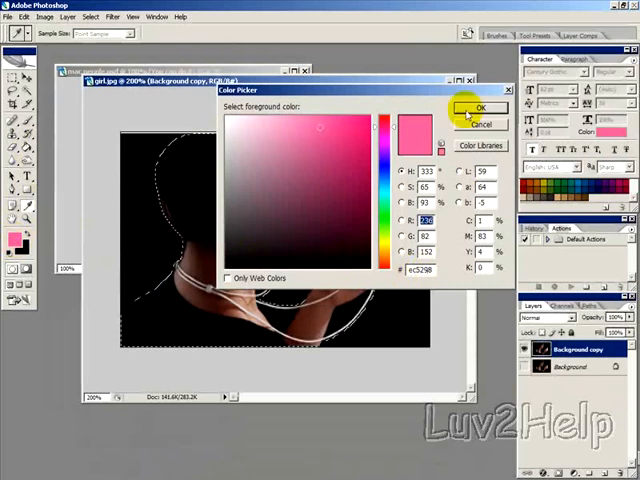
- Accept pink, fill the Background layer with it and duplicate Layer 1
{"action": "left_click", "coordinate": [480, 108]}
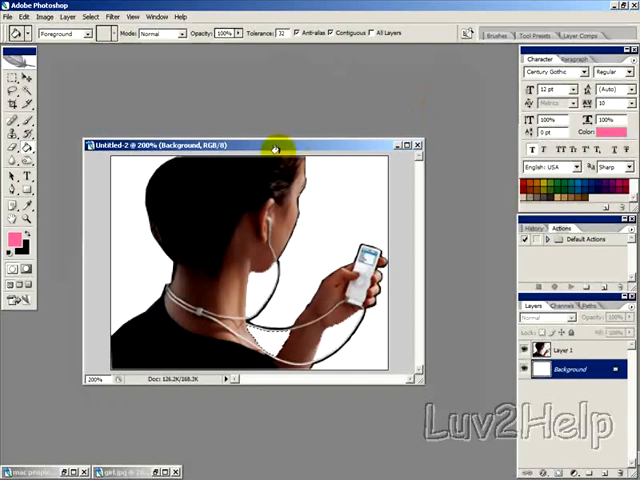
{"action": "left_click", "coordinate": [564, 348]}
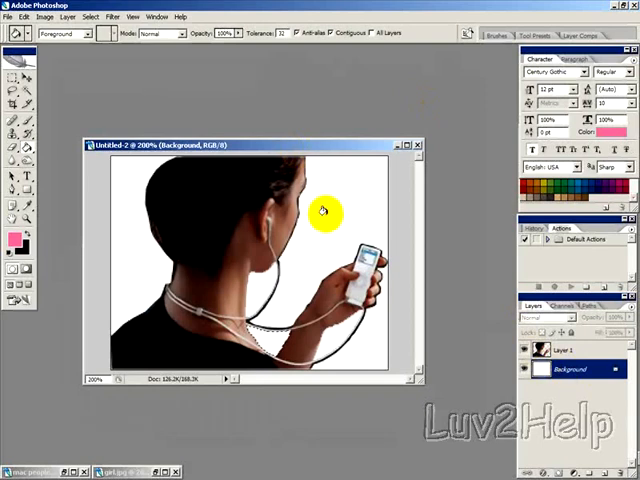
{"action": "mouse_move", "coordinate": [324, 232]}
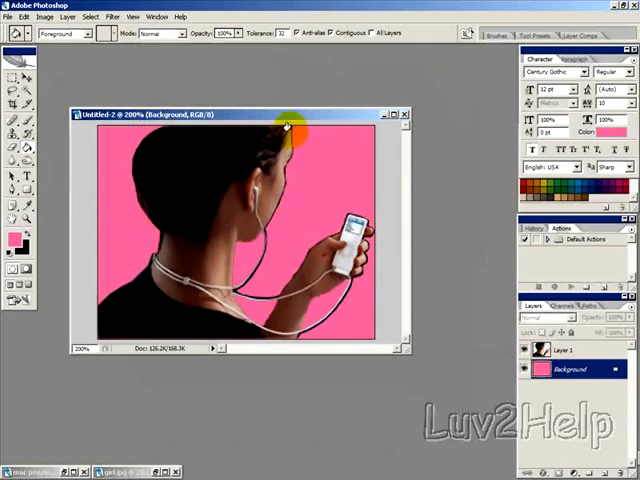
{"action": "left_click", "coordinate": [568, 348]}
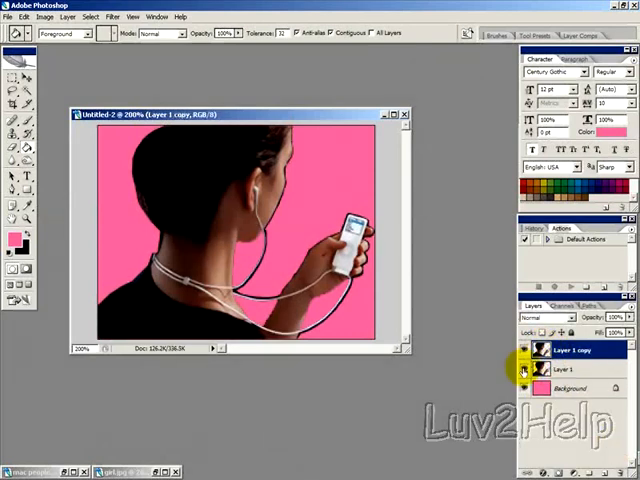
- Mask Layer 1 copy, brushing black over head, face, neck and arm, then show Layer 1 again
{"action": "left_click", "coordinate": [572, 350]}
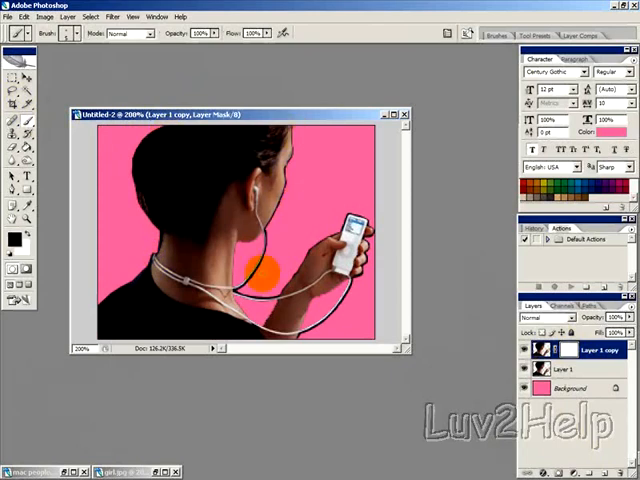
{"action": "left_click", "coordinate": [64, 32]}
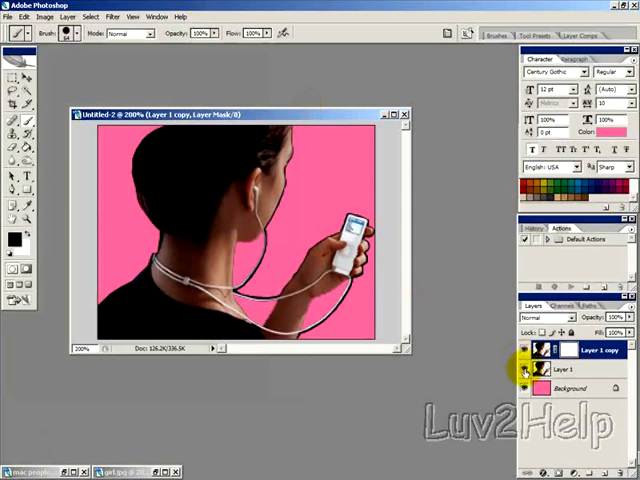
{"action": "left_click", "coordinate": [184, 144]}
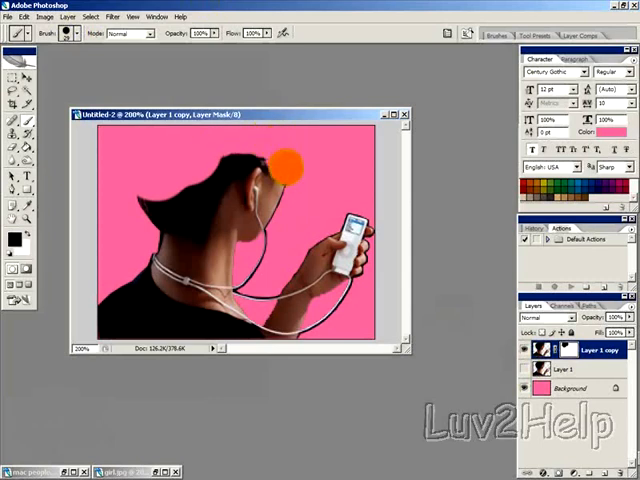
{"action": "left_click_drag", "start_coordinate": [284, 164], "coordinate": [204, 244]}
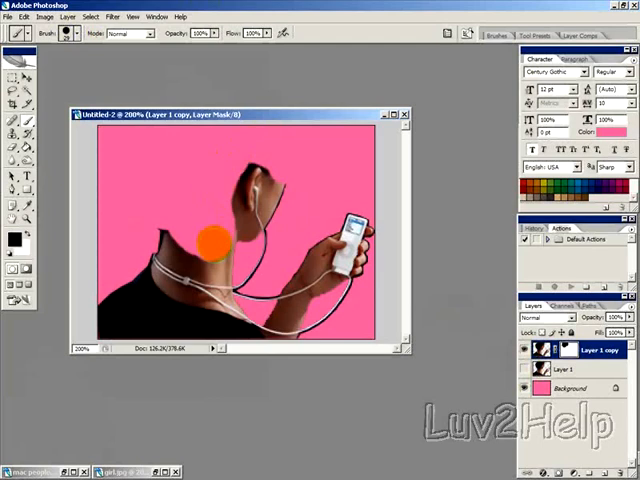
{"action": "left_click_drag", "start_coordinate": [216, 240], "coordinate": [104, 310]}
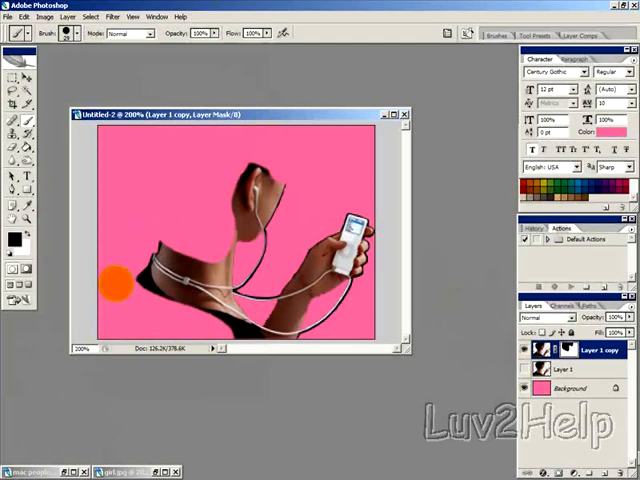
{"action": "left_click_drag", "start_coordinate": [116, 284], "coordinate": [222, 336]}
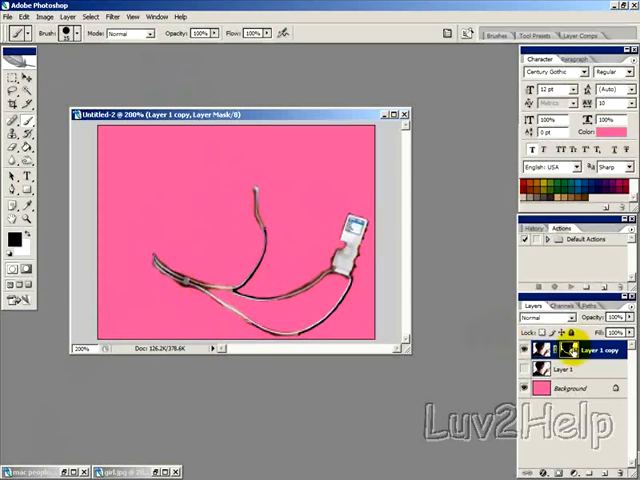
{"action": "left_click", "coordinate": [188, 214]}
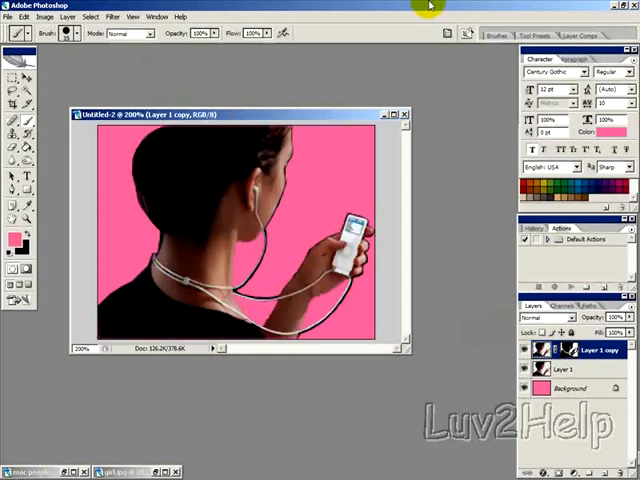
- Give Layer 1 a different blending mode so the figure darkens against the pink
{"action": "left_click", "coordinate": [568, 368]}
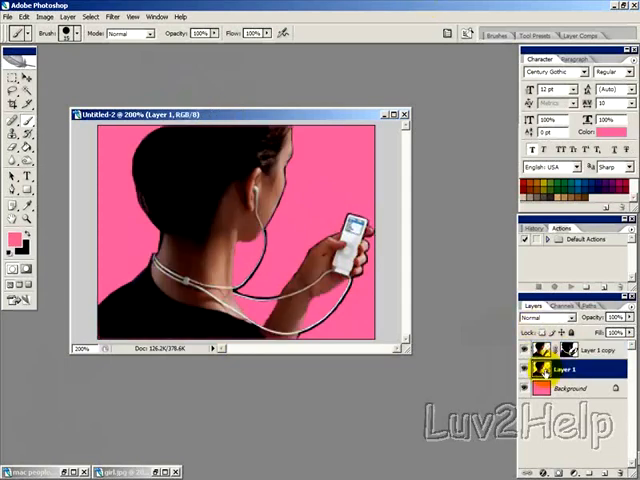
{"action": "left_click", "coordinate": [544, 316]}
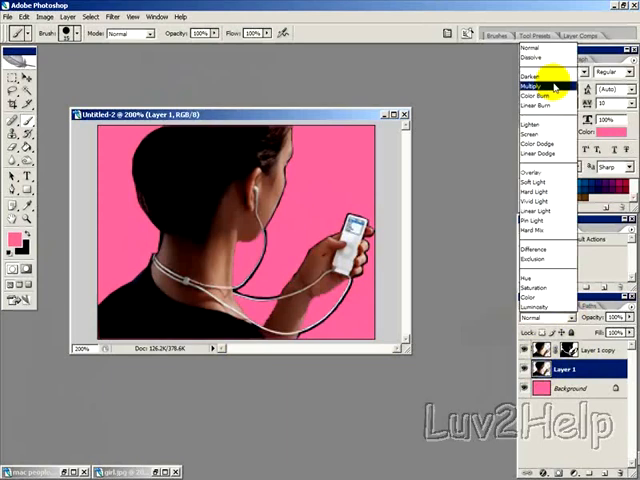
{"action": "left_click", "coordinate": [536, 86]}
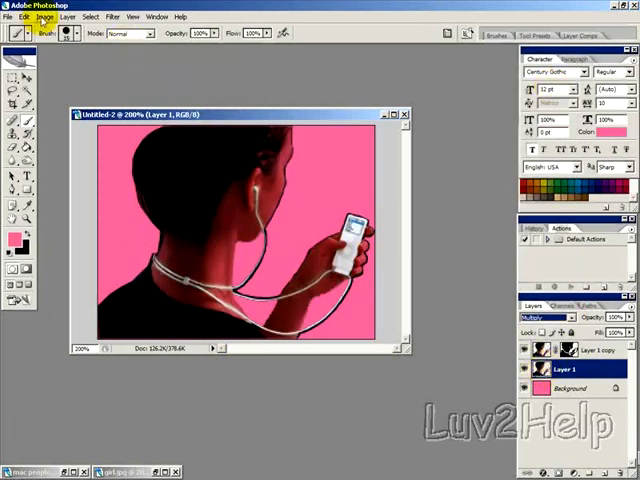
- Apply Levels, pushing the black input slider right until the figure is solid black
{"action": "left_click", "coordinate": [44, 16]}
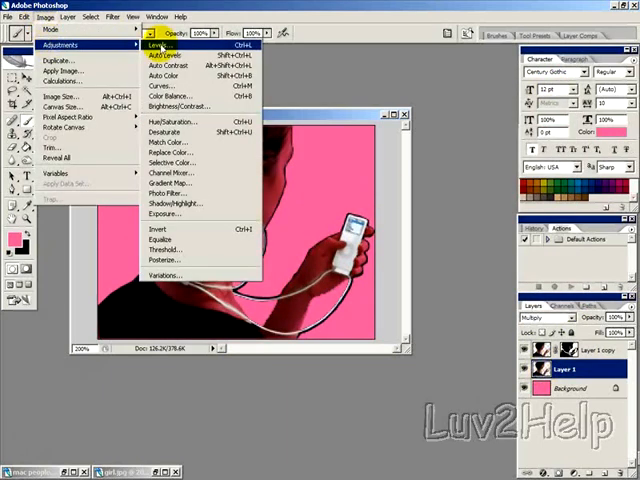
{"action": "left_click", "coordinate": [160, 44]}
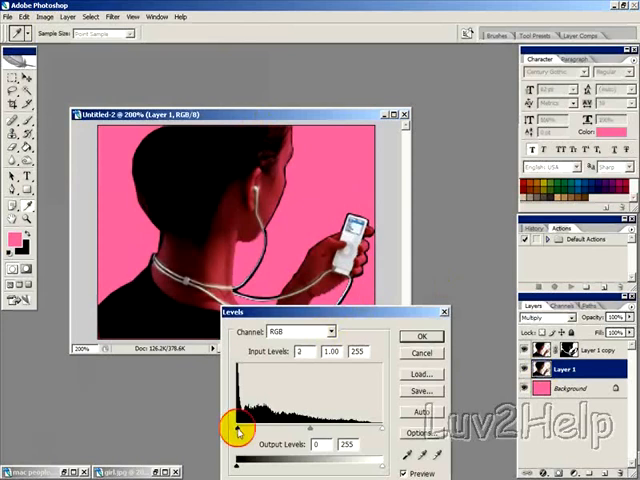
{"action": "left_click_drag", "start_coordinate": [238, 428], "coordinate": [380, 428]}
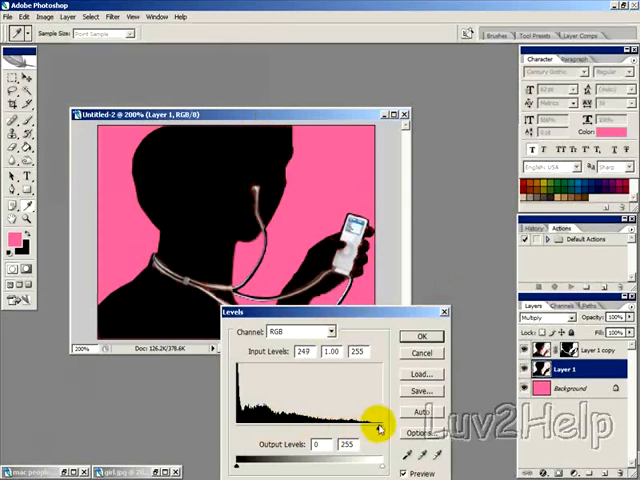
{"action": "left_click_drag", "start_coordinate": [378, 428], "coordinate": [312, 428]}
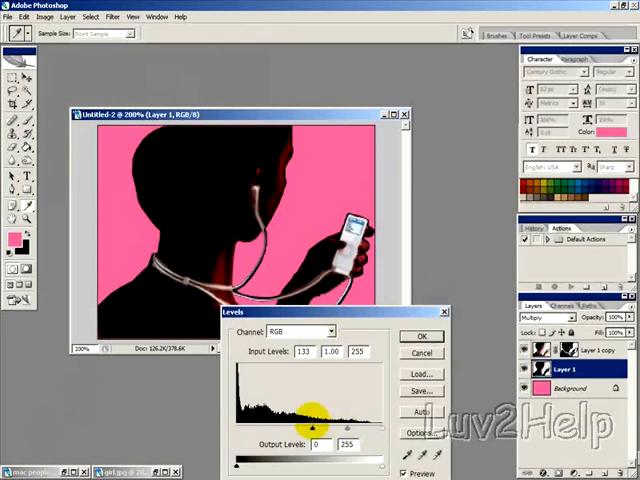
{"action": "left_click_drag", "start_coordinate": [312, 428], "coordinate": [384, 428]}
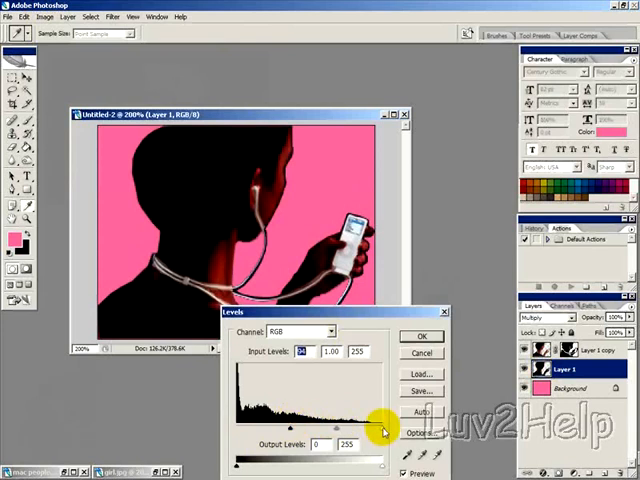
{"action": "left_click_drag", "start_coordinate": [384, 428], "coordinate": [350, 428]}
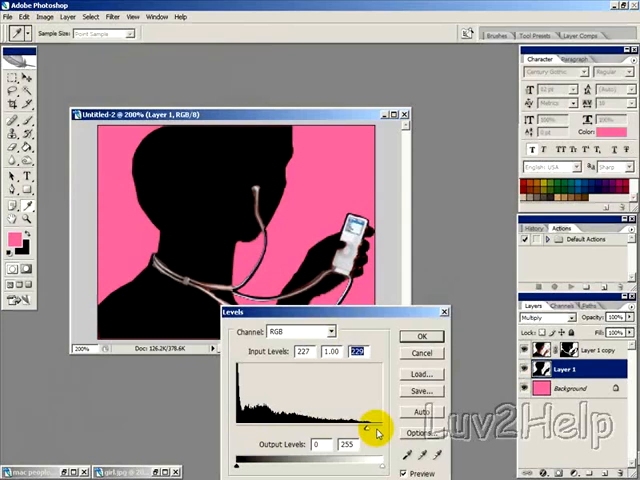
{"action": "left_click", "coordinate": [420, 336]}
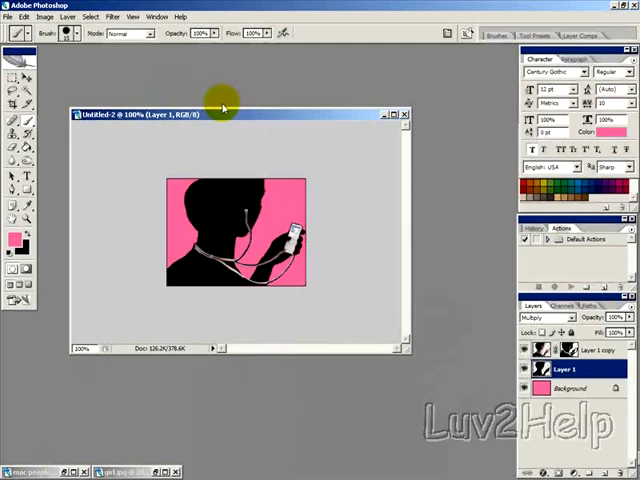
{"action": "mouse_move", "coordinate": [212, 148]}
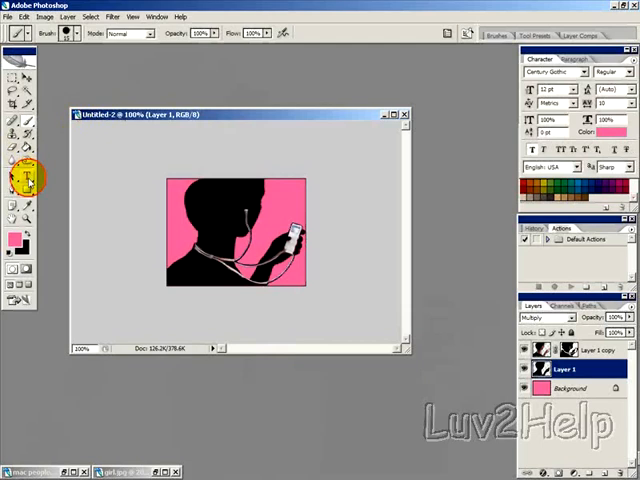
- Set a white foreground, type 'iPOD' on the canvas and switch to moving it
{"action": "left_click", "coordinate": [28, 176]}
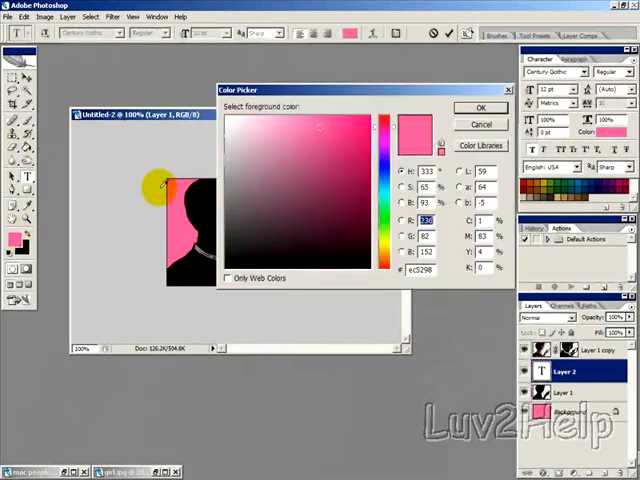
{"action": "left_click", "coordinate": [480, 108]}
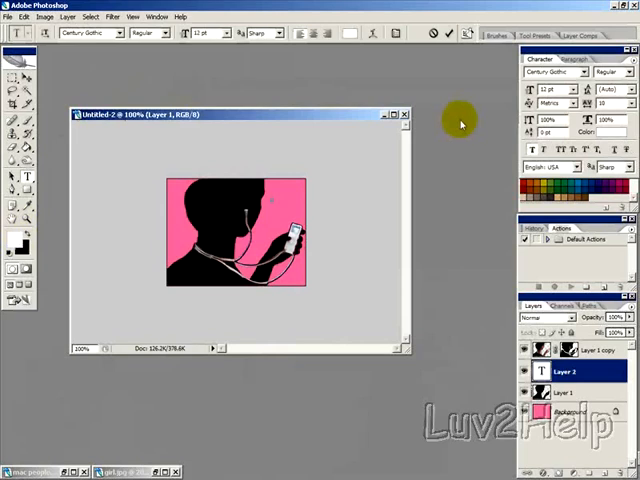
{"action": "type", "text": "iPOD"}
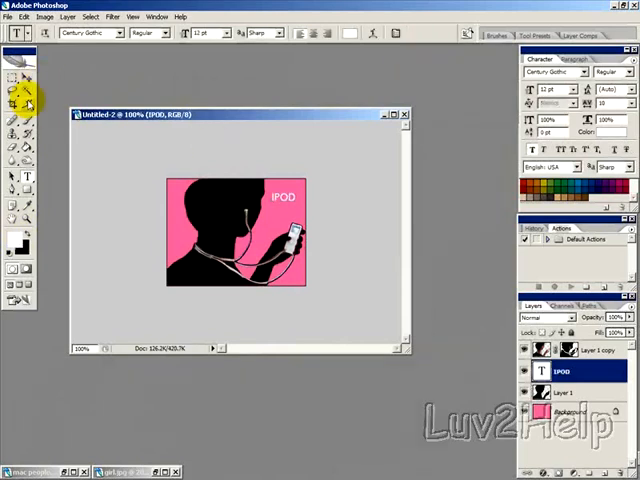
{"action": "left_click", "coordinate": [12, 64]}
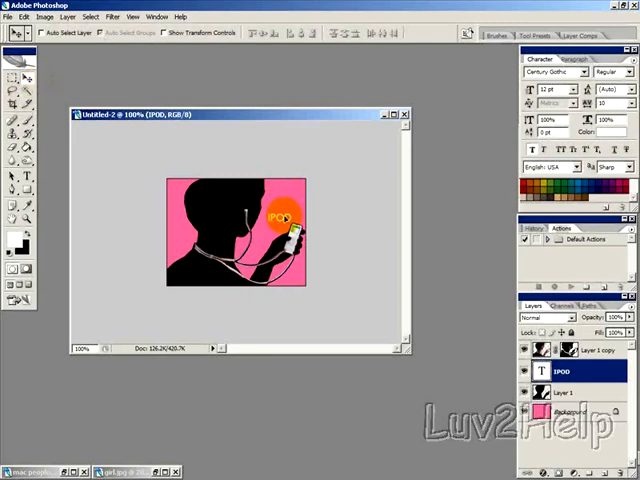